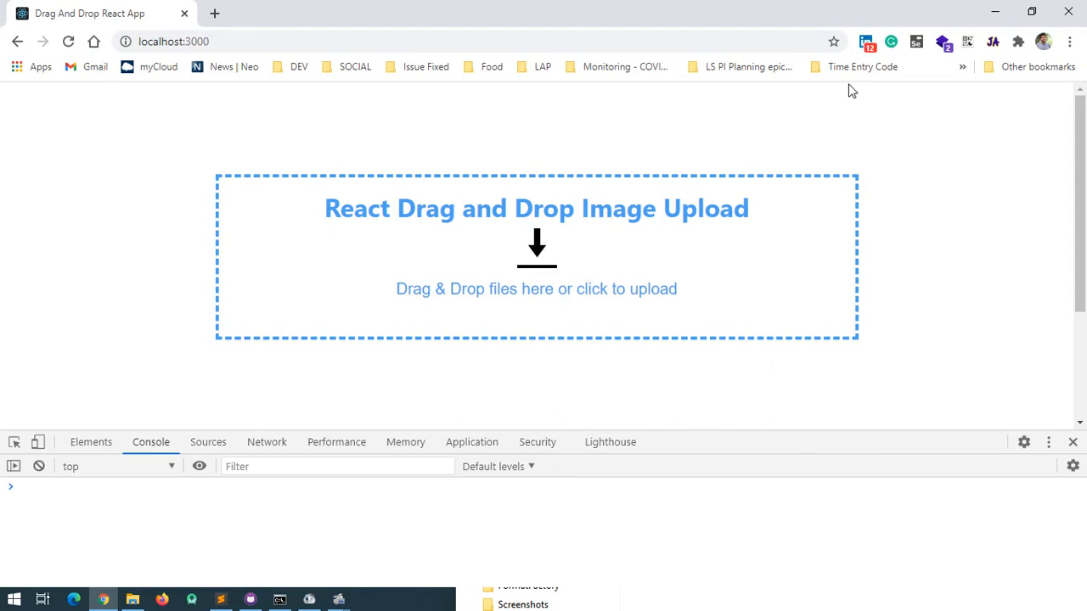
mouse_move(657, 320)
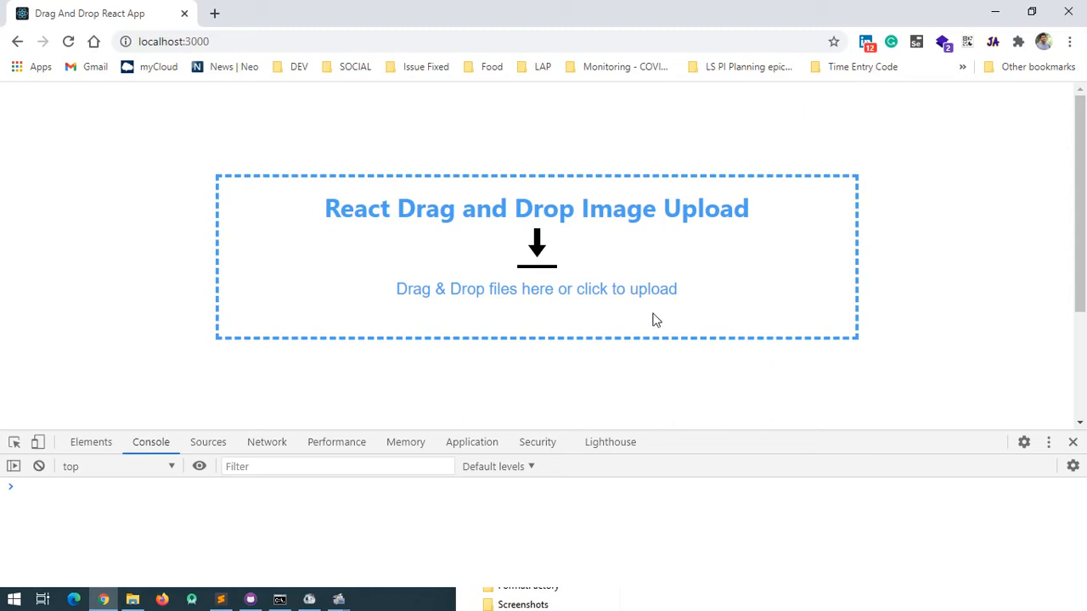
mouse_move(544, 340)
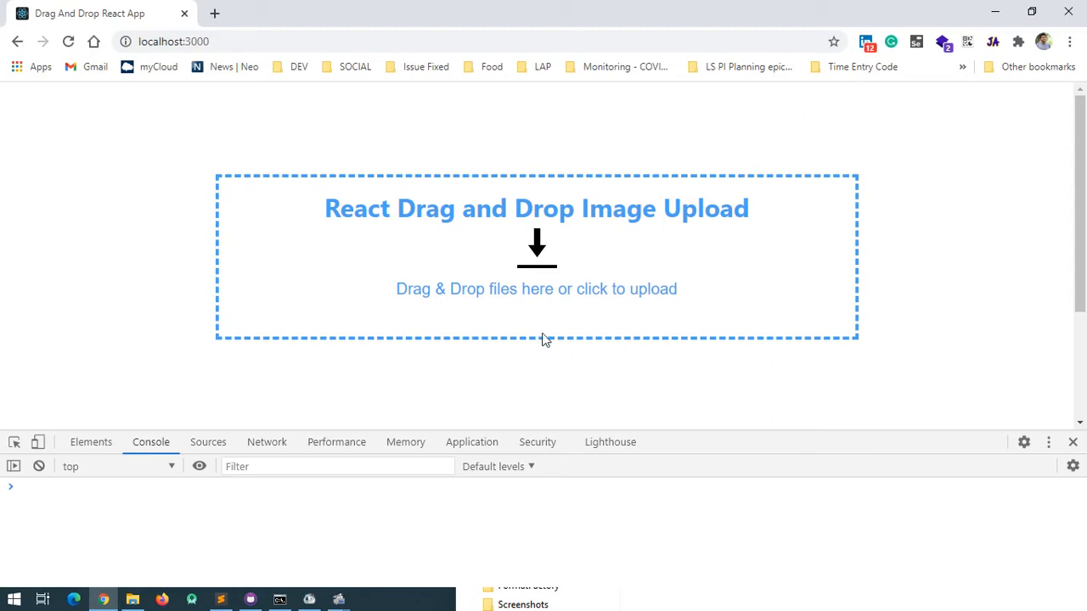
mouse_move(550, 356)
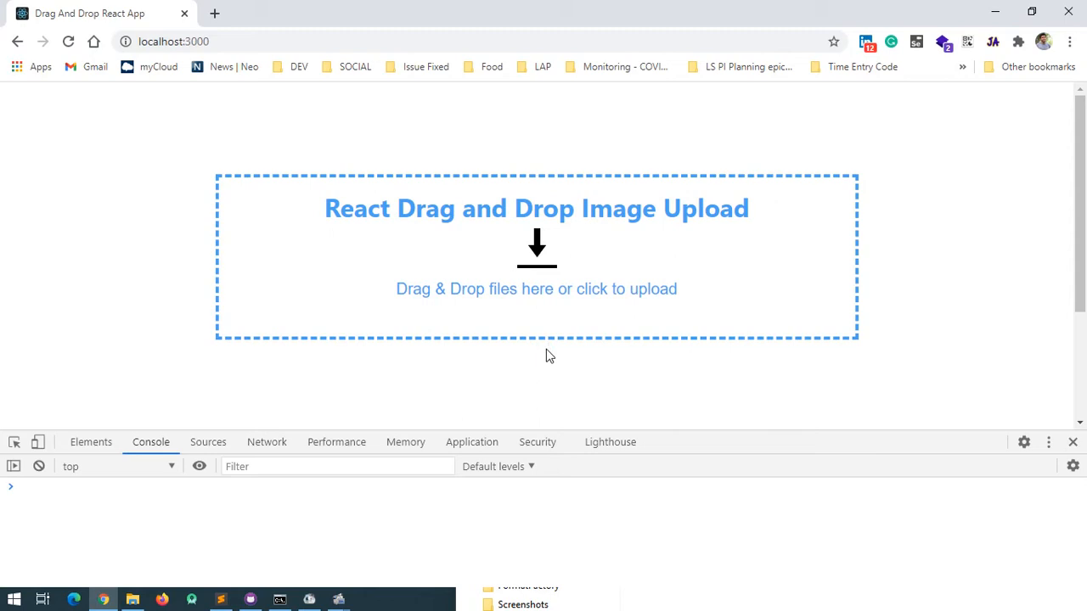
mouse_move(556, 209)
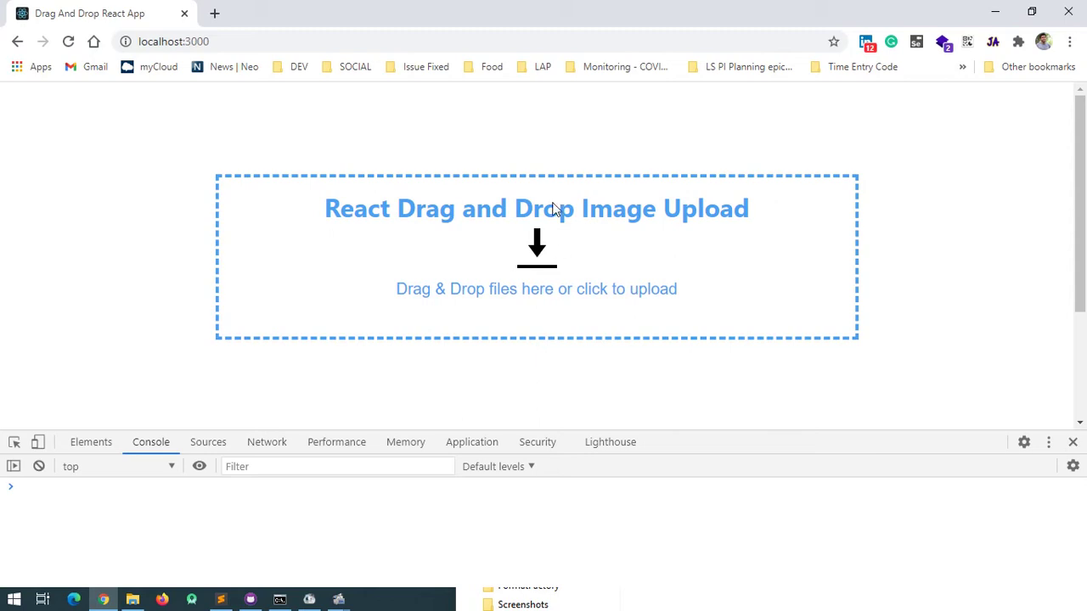
mouse_move(540, 286)
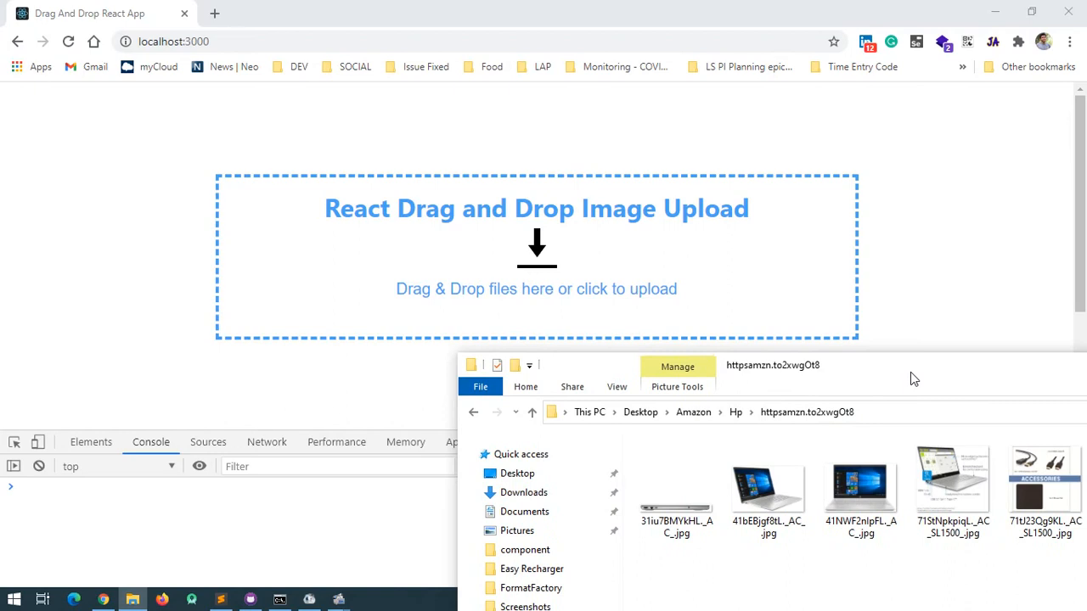
Drop a laptop .jpg from File Explorer onto the upload area and expand its FileList and File entries.
click(768, 488)
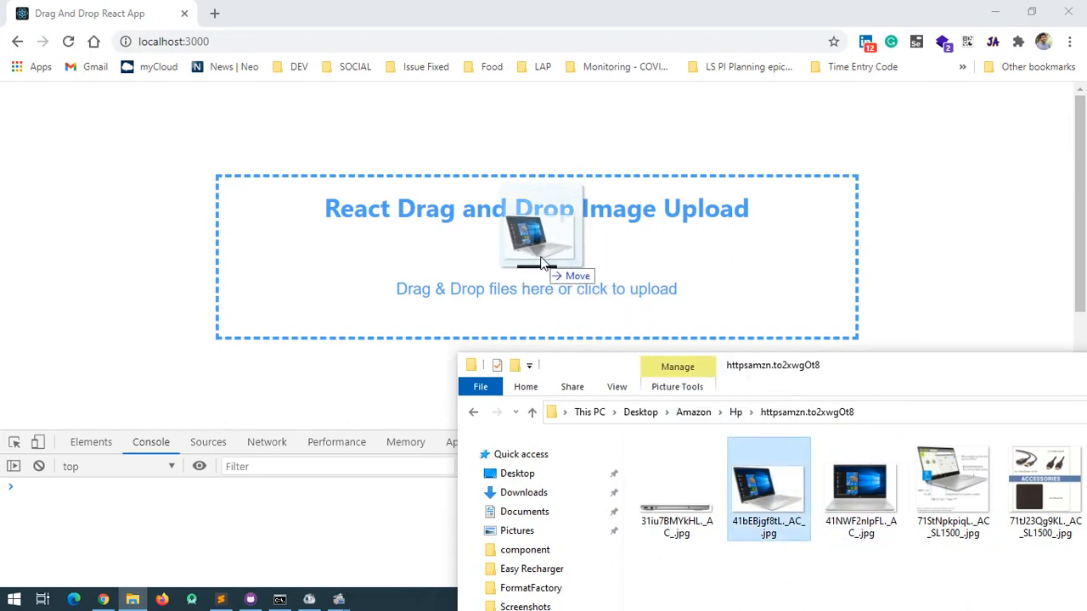
drag(767, 484, 535, 254)
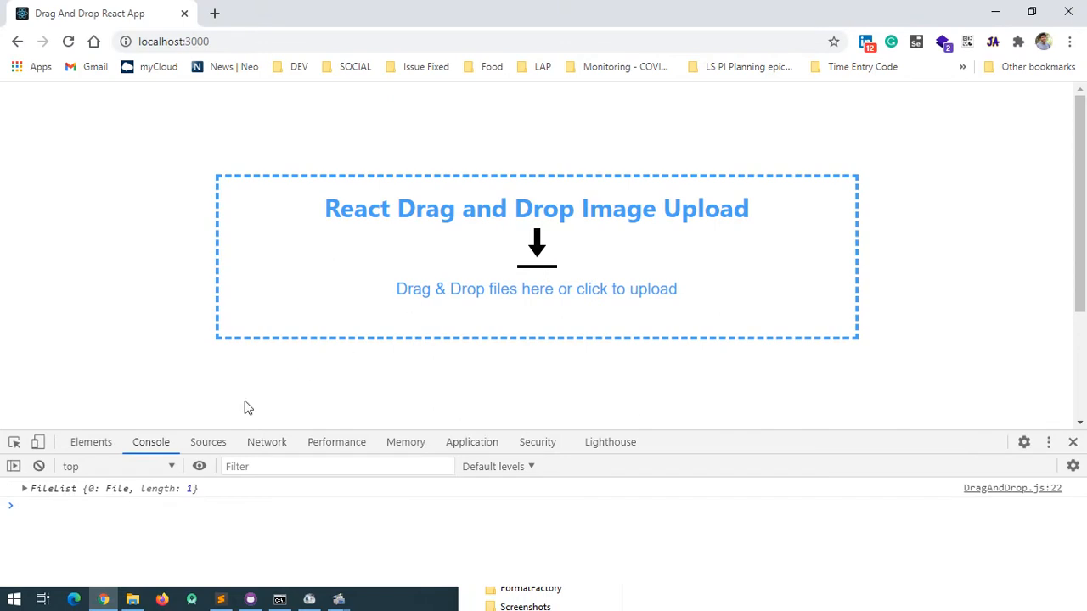
click(24, 489)
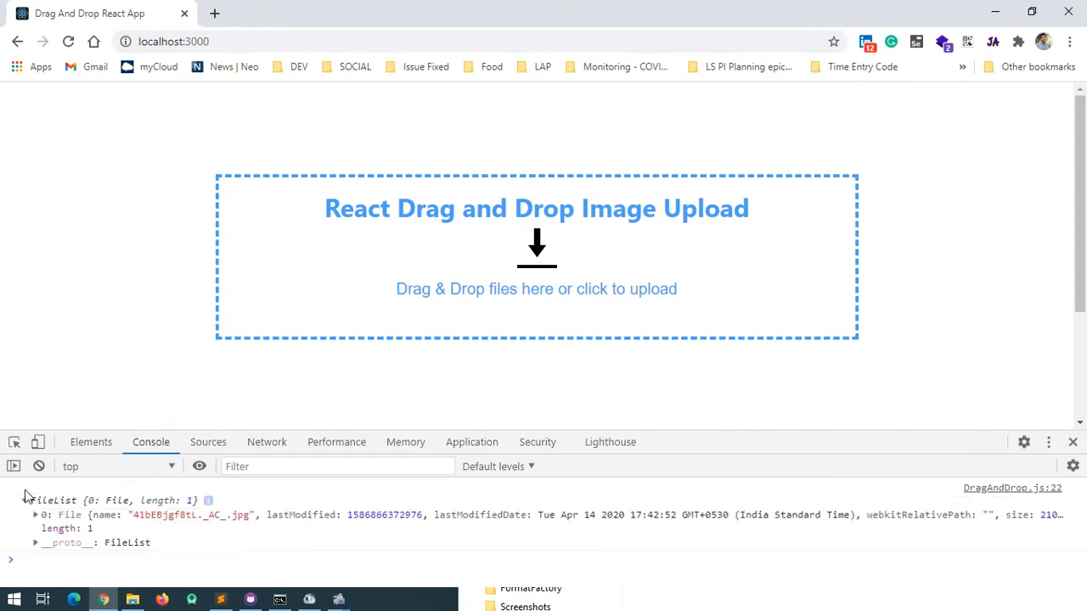
click(35, 513)
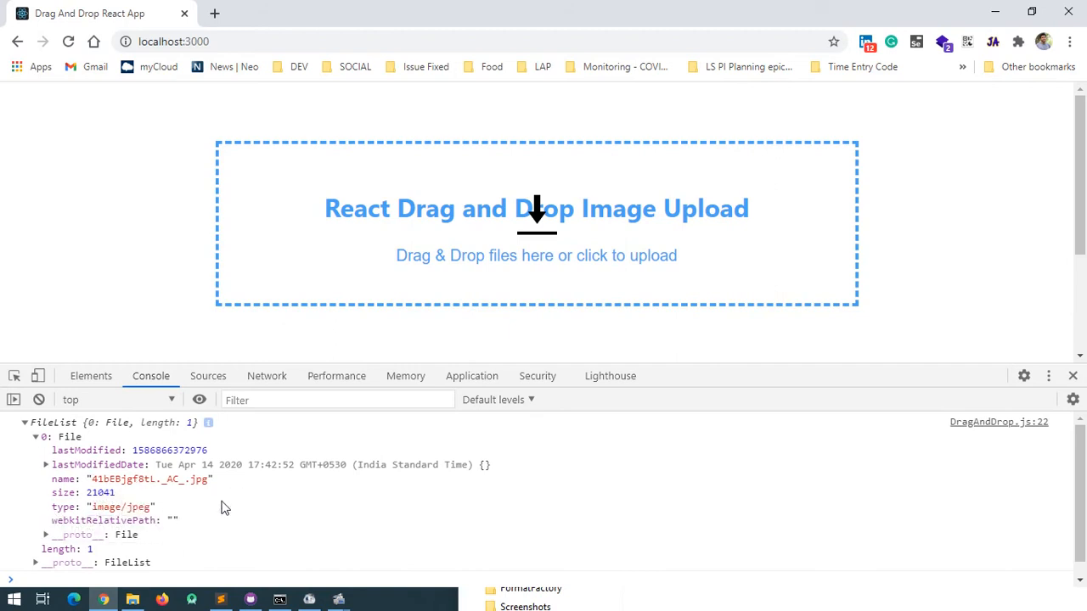
mouse_move(451, 429)
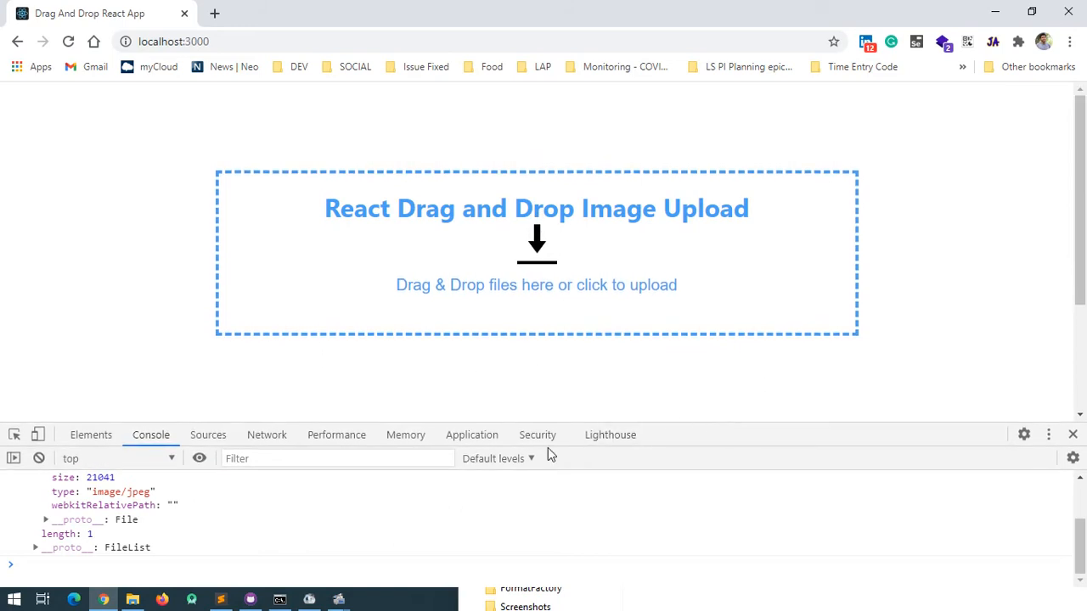
mouse_move(259, 579)
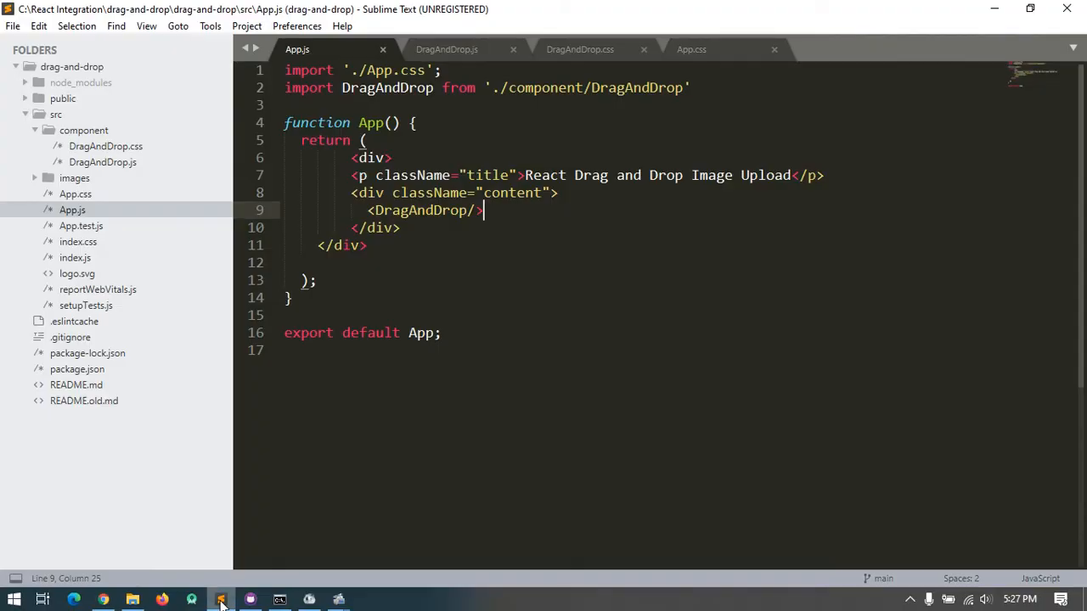
mouse_move(73, 213)
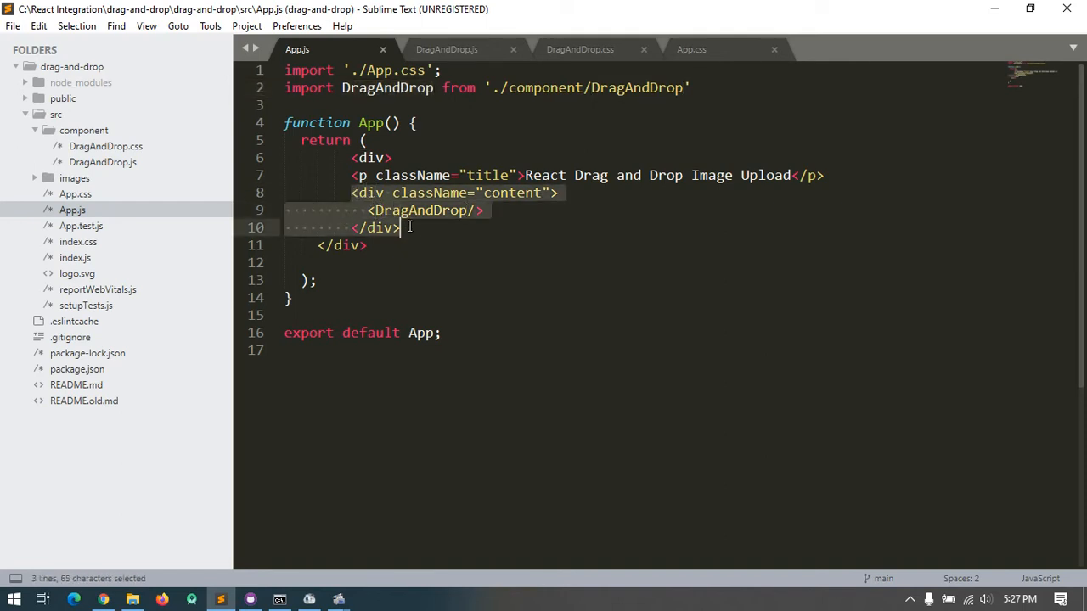
mouse_move(412, 232)
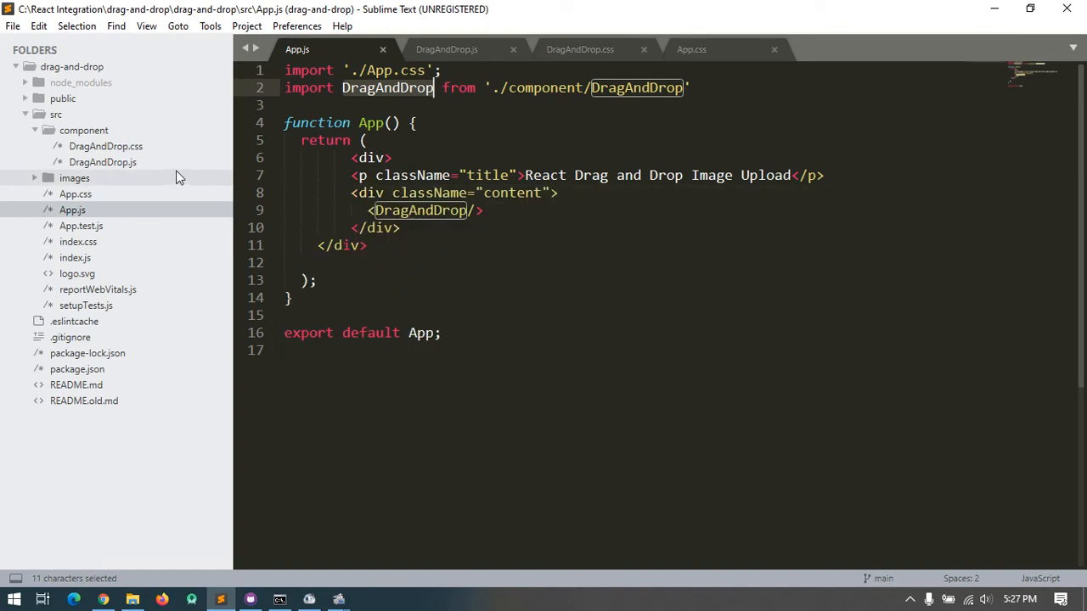
mouse_move(116, 162)
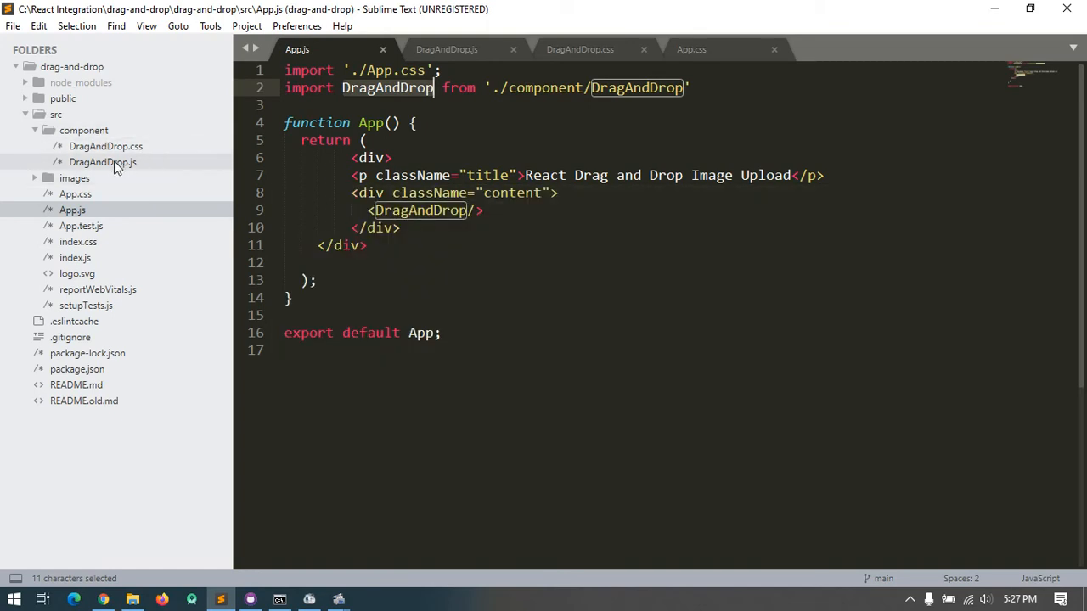
click(103, 162)
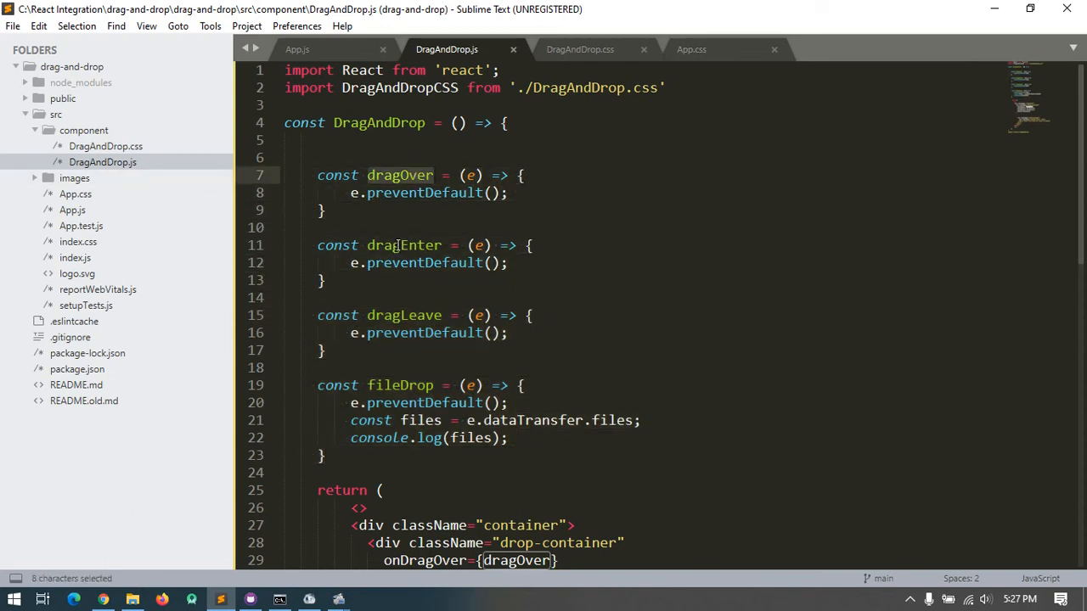
double_click(403, 315)
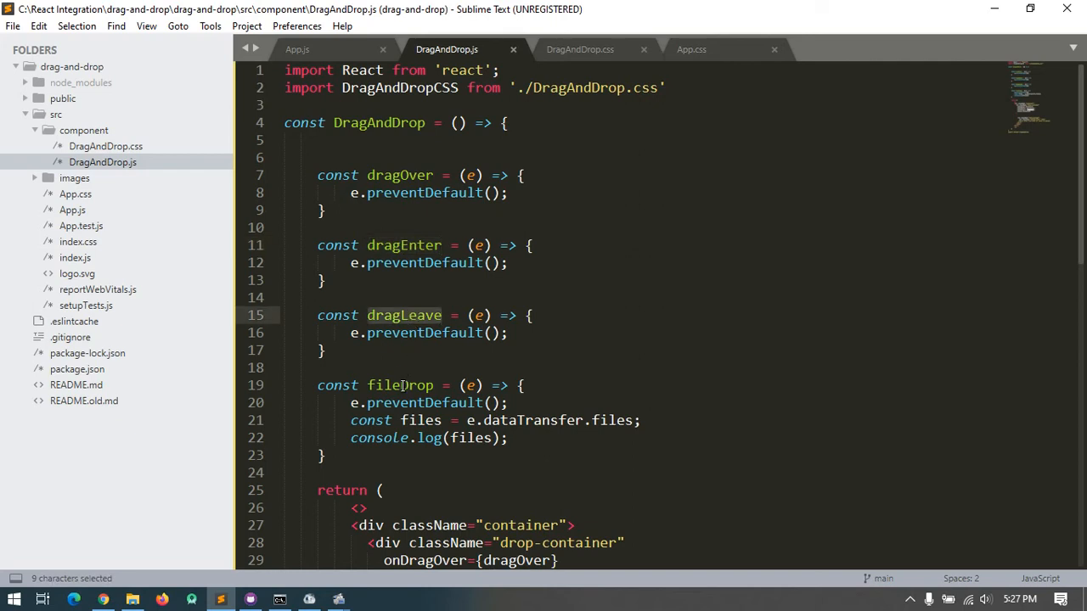
scroll(down, 3)
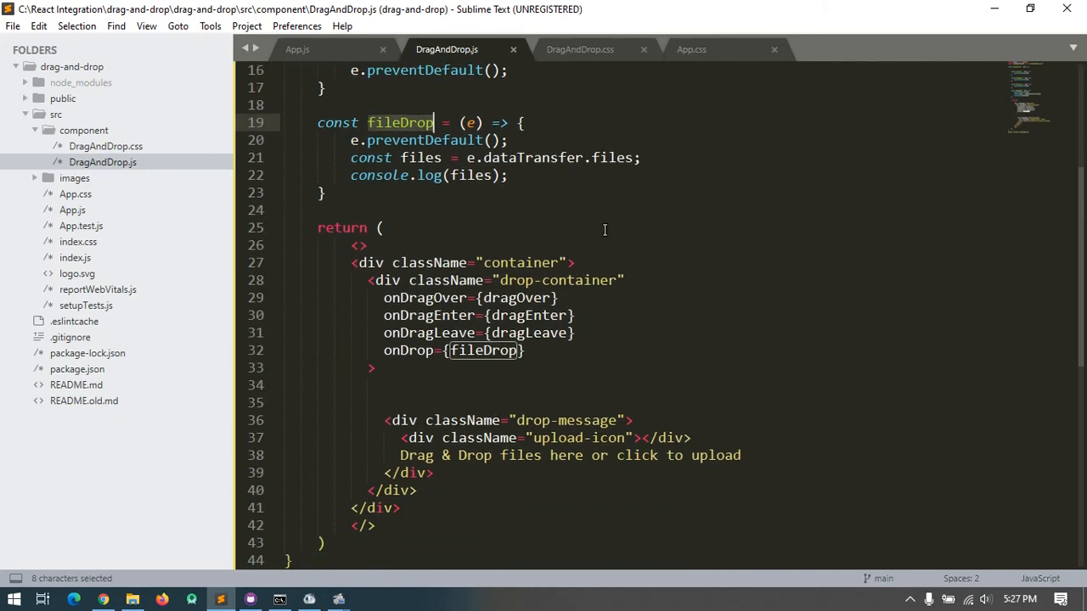
scroll(down, 3)
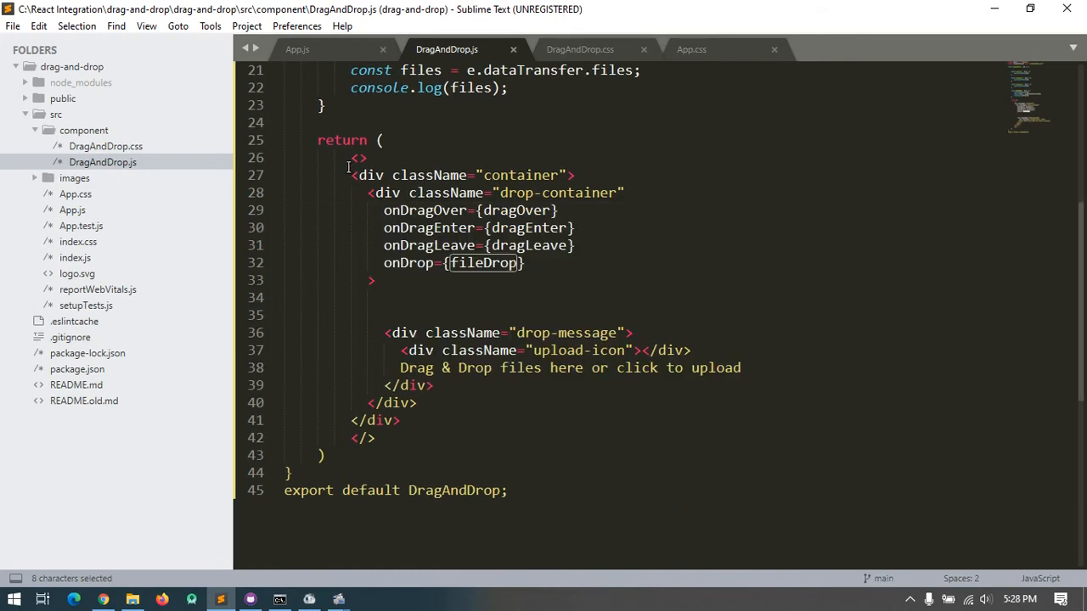
click(347, 175)
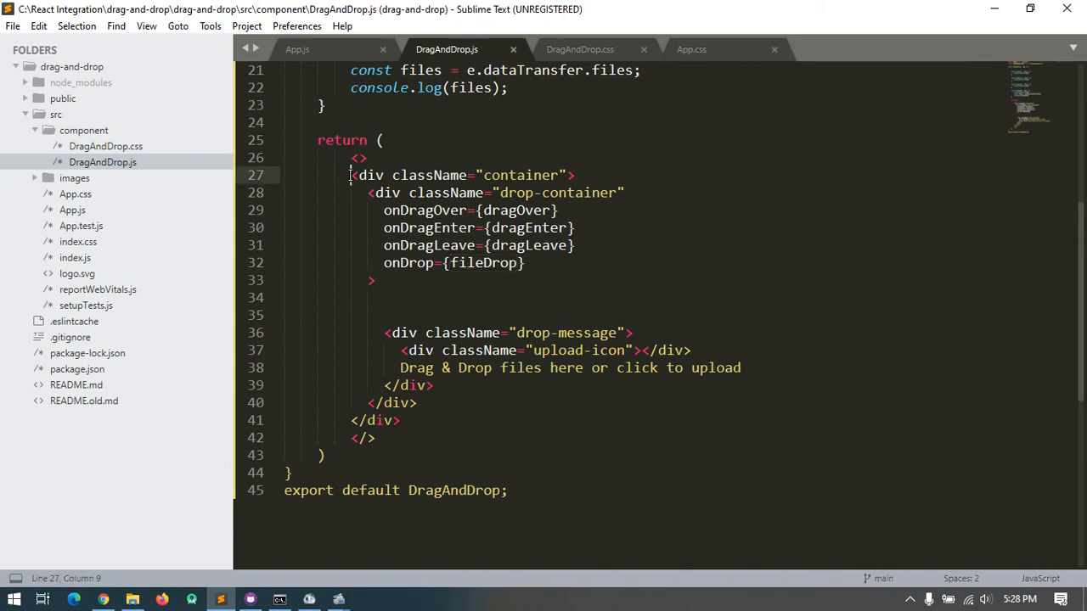
drag(352, 174, 543, 175)
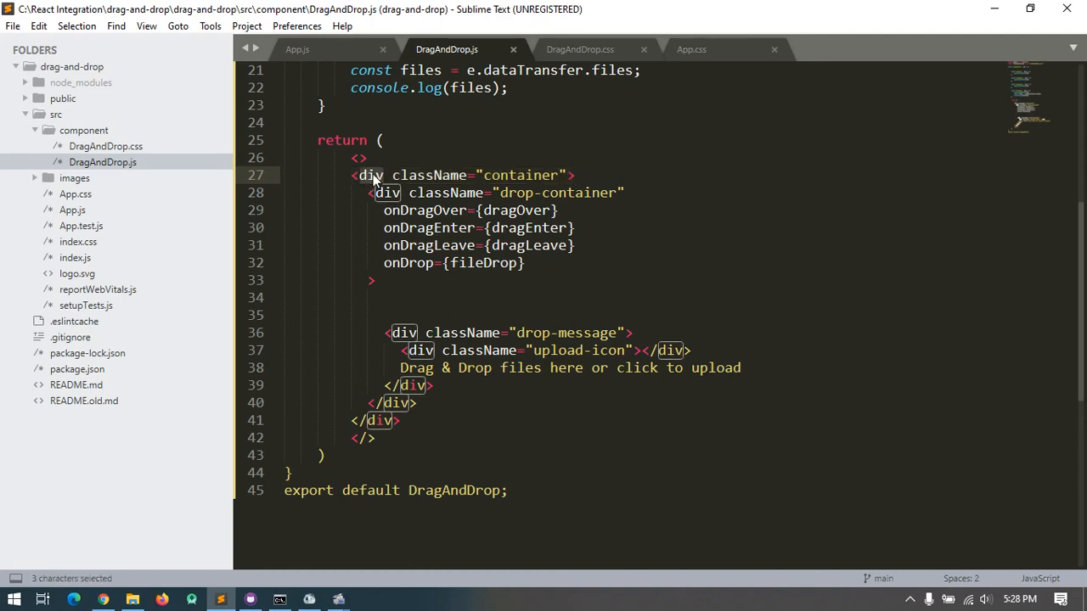
click(371, 191)
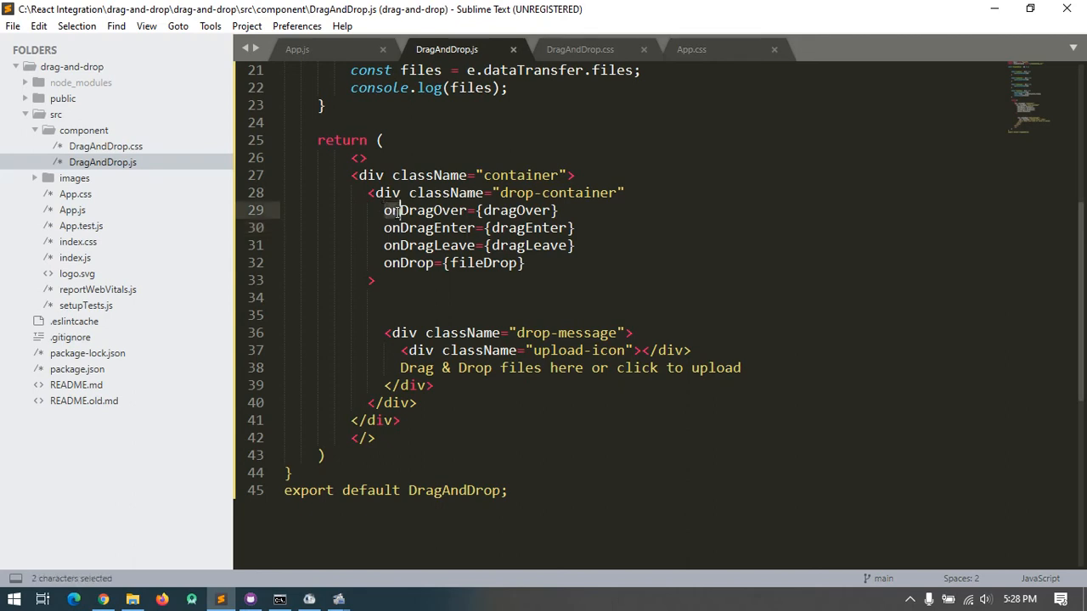
drag(383, 209, 541, 262)
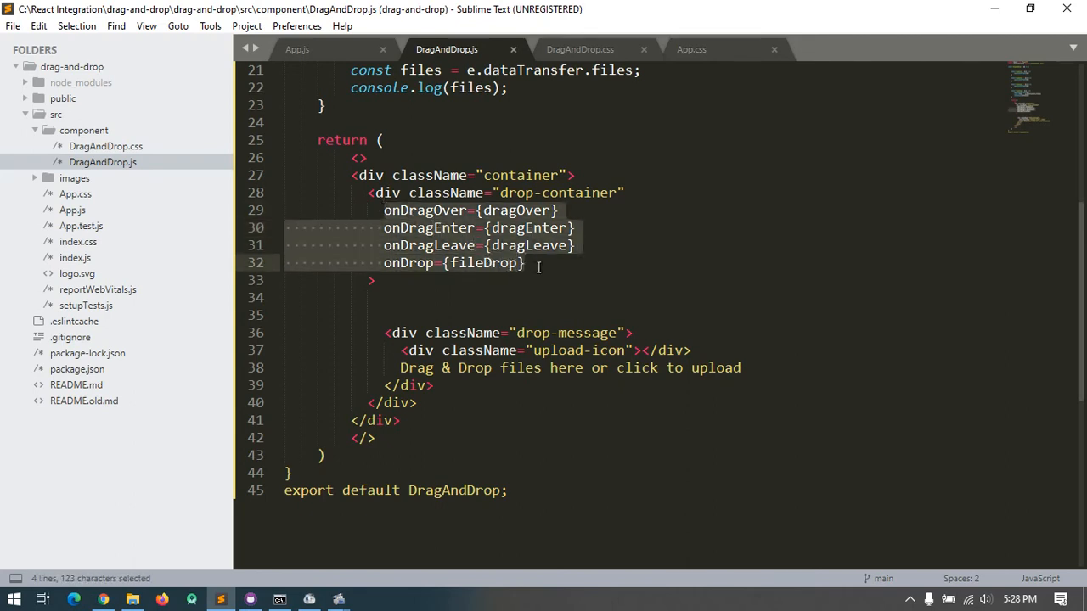
mouse_move(505, 301)
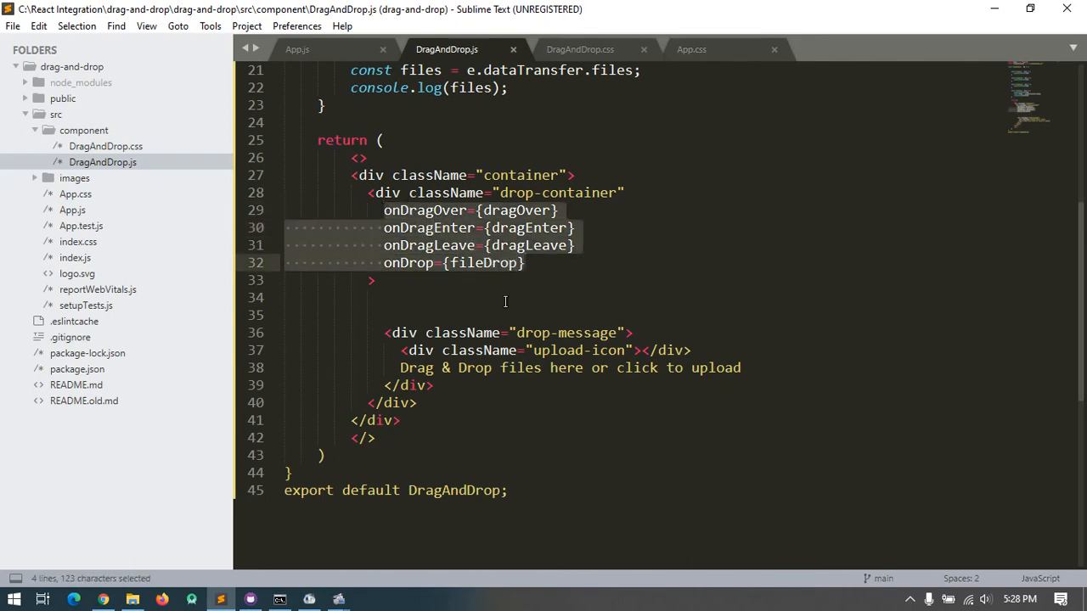
click(457, 333)
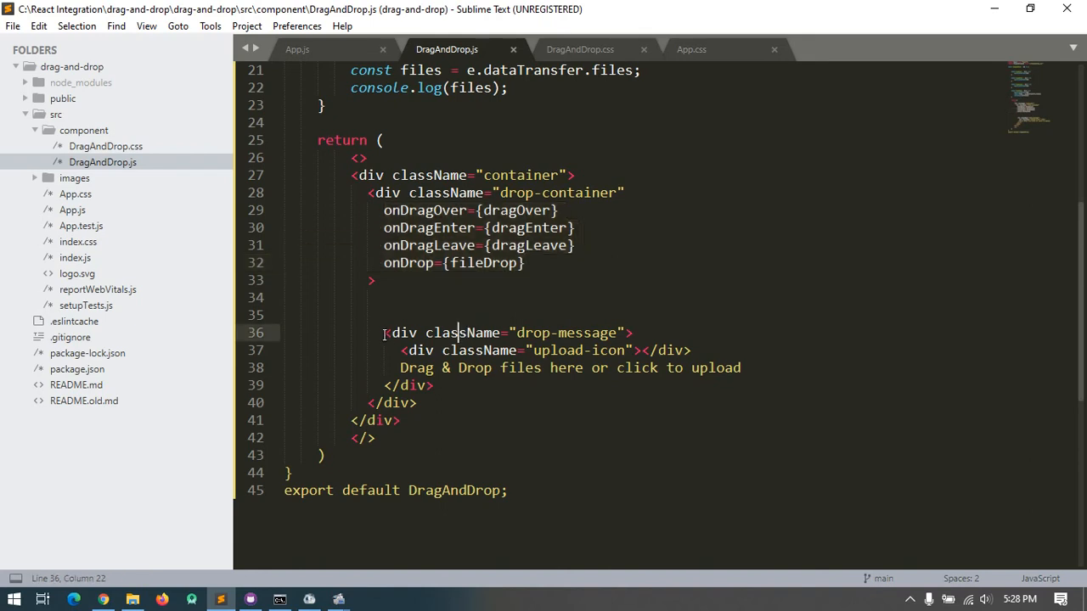
drag(383, 332, 434, 385)
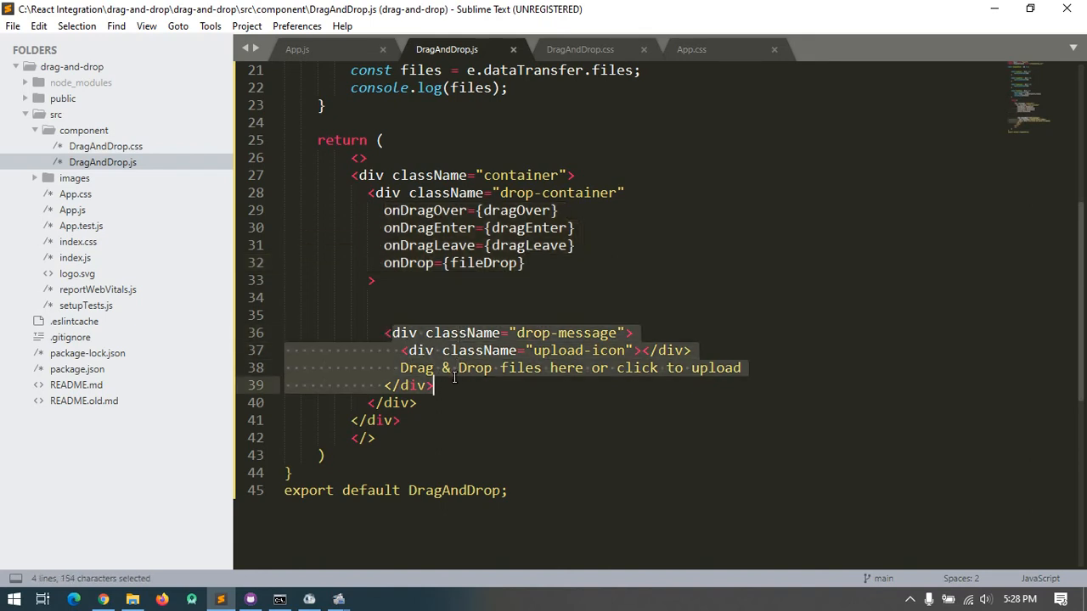
mouse_move(443, 389)
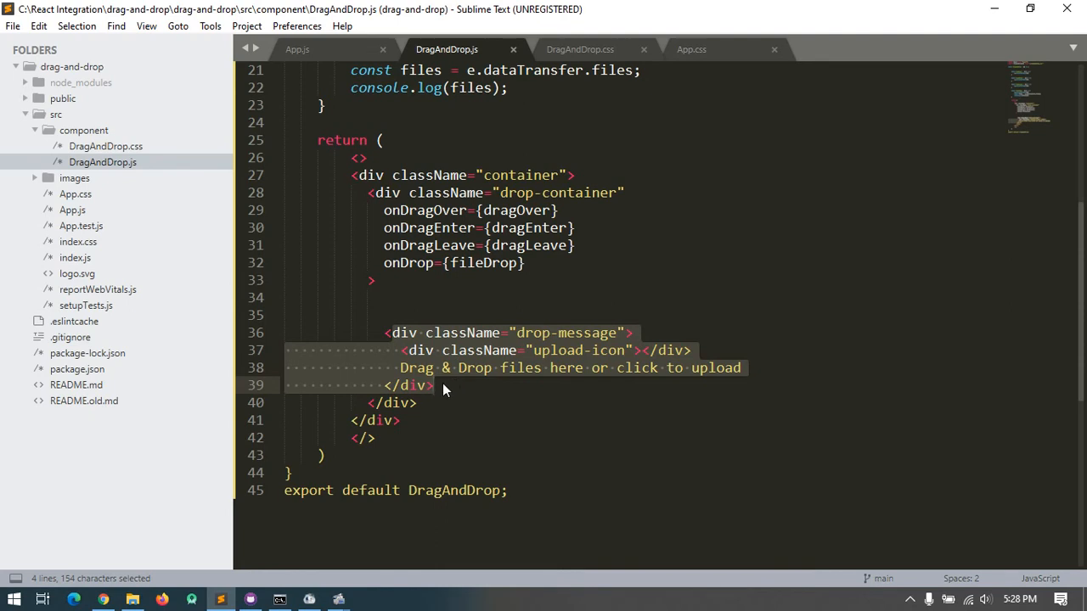
click(436, 384)
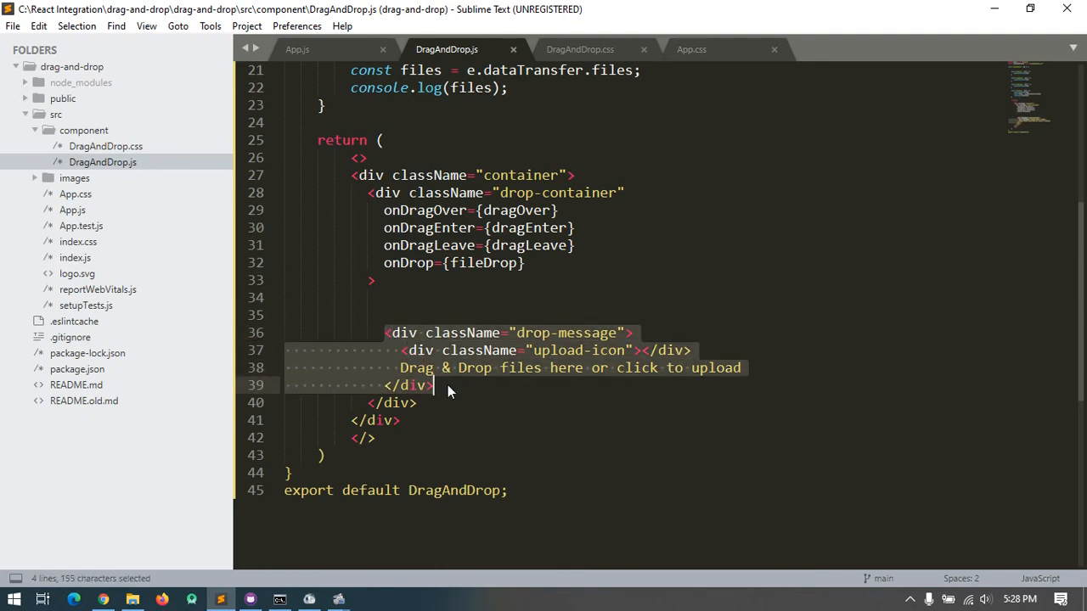
click(435, 385)
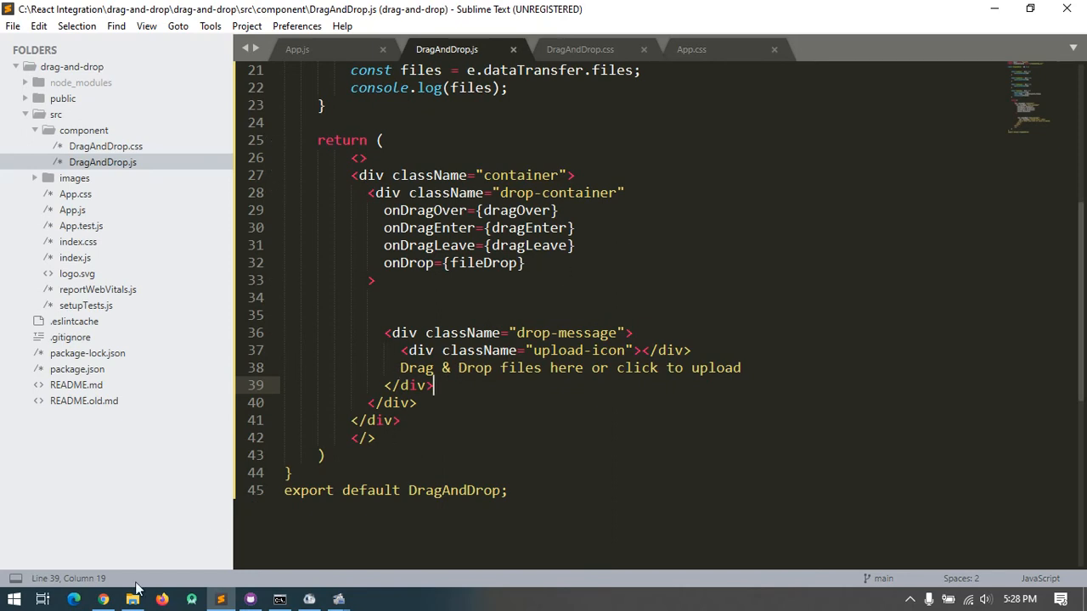
Switch to Chrome showing the localhost:3000 upload page with its console output.
click(110, 598)
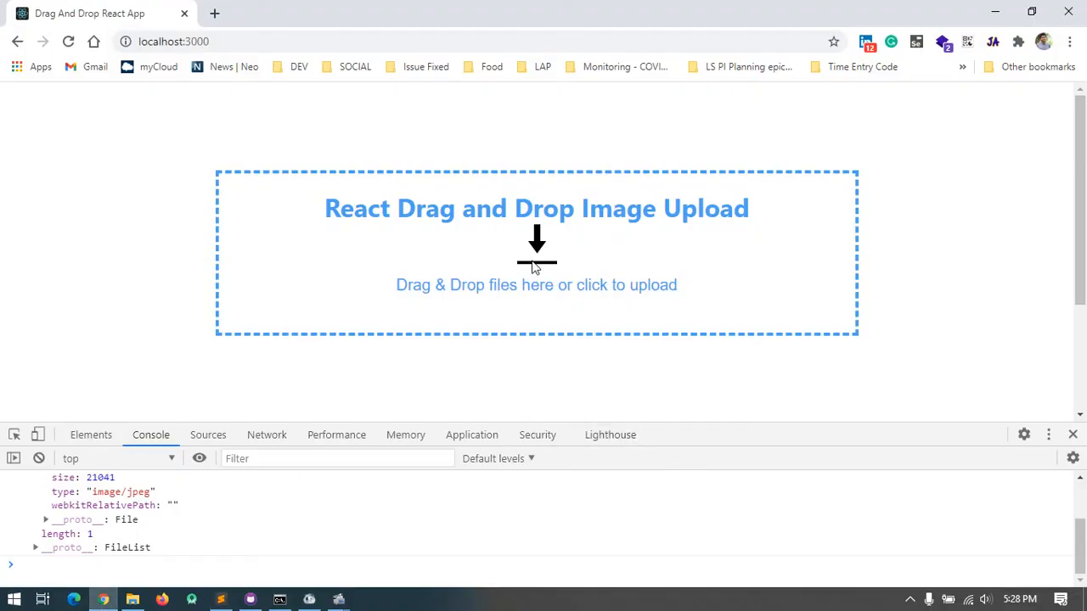
mouse_move(550, 261)
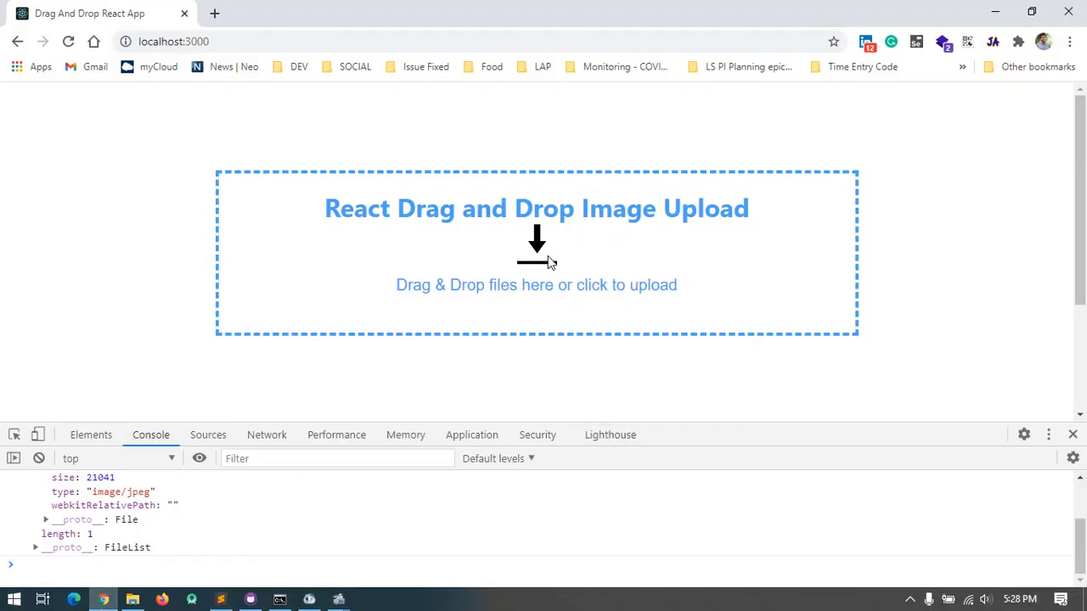
mouse_move(532, 266)
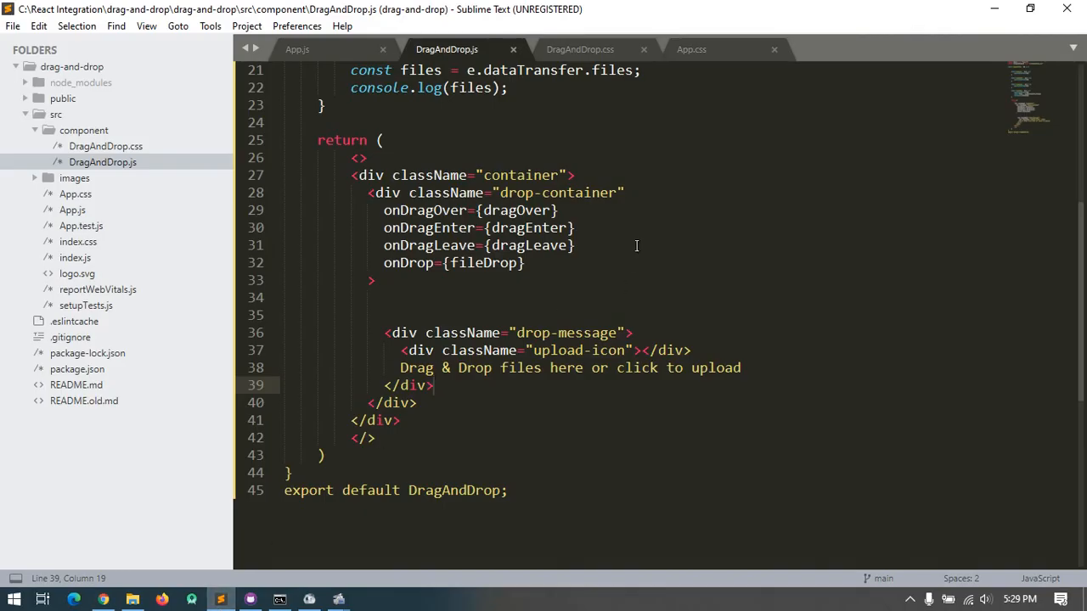
Scroll through the top of DragAndDrop.js to review its imports and drag handlers.
scroll(up, 3)
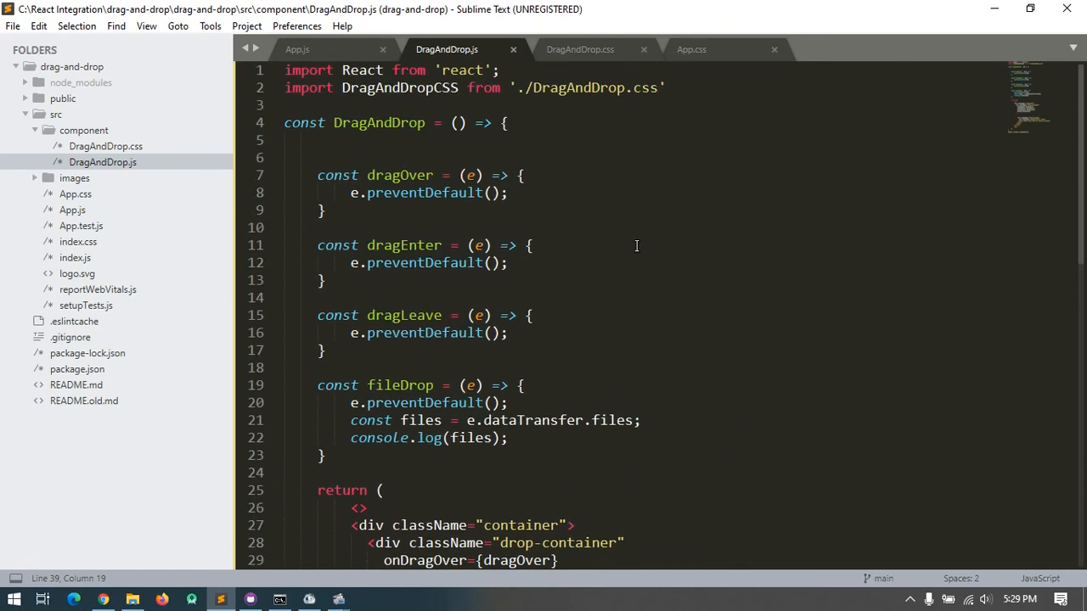
scroll(down, 3)
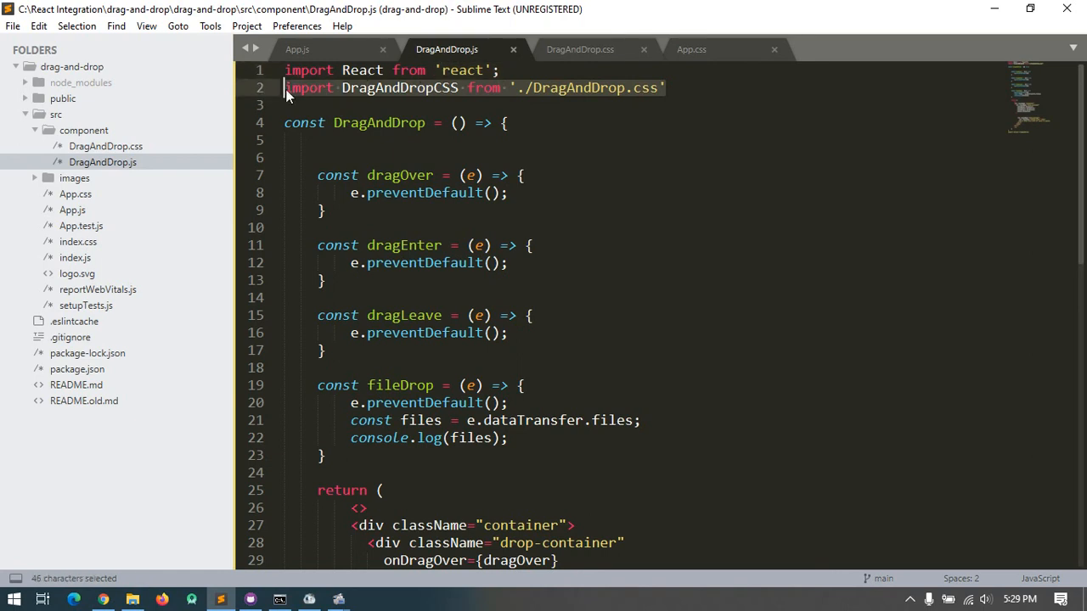
Scroll through the DragAndDrop.css styles, then move on to the App.css stylesheet.
click(580, 49)
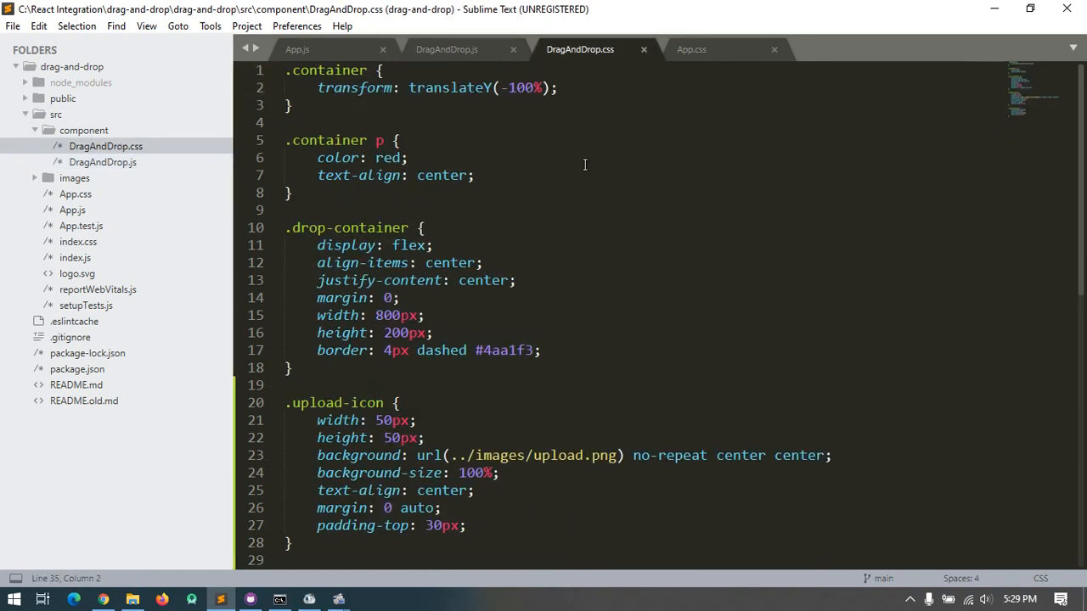
mouse_move(627, 298)
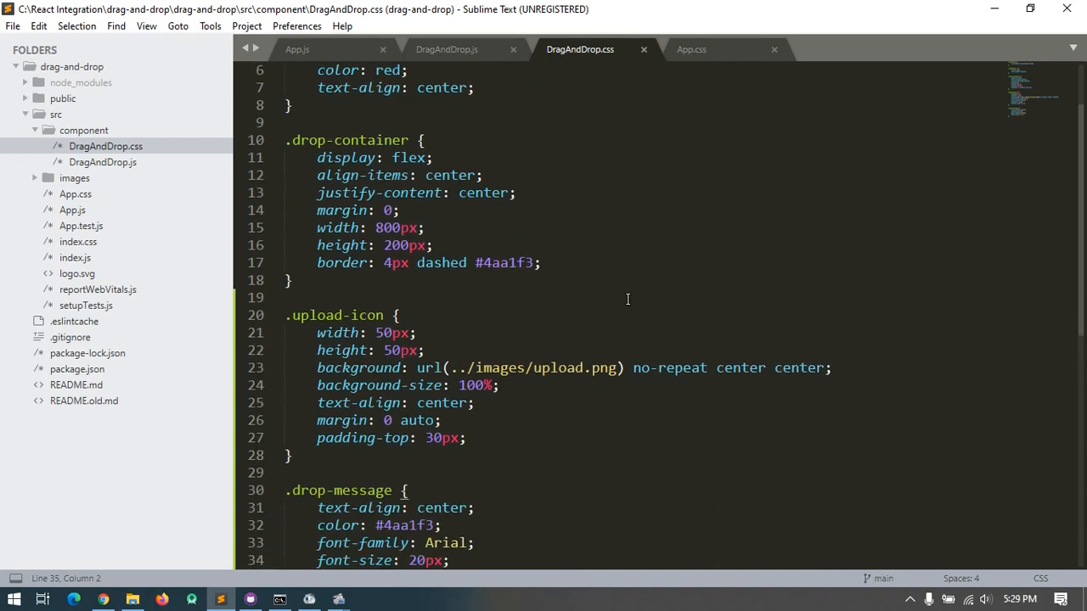
scroll(down, 3)
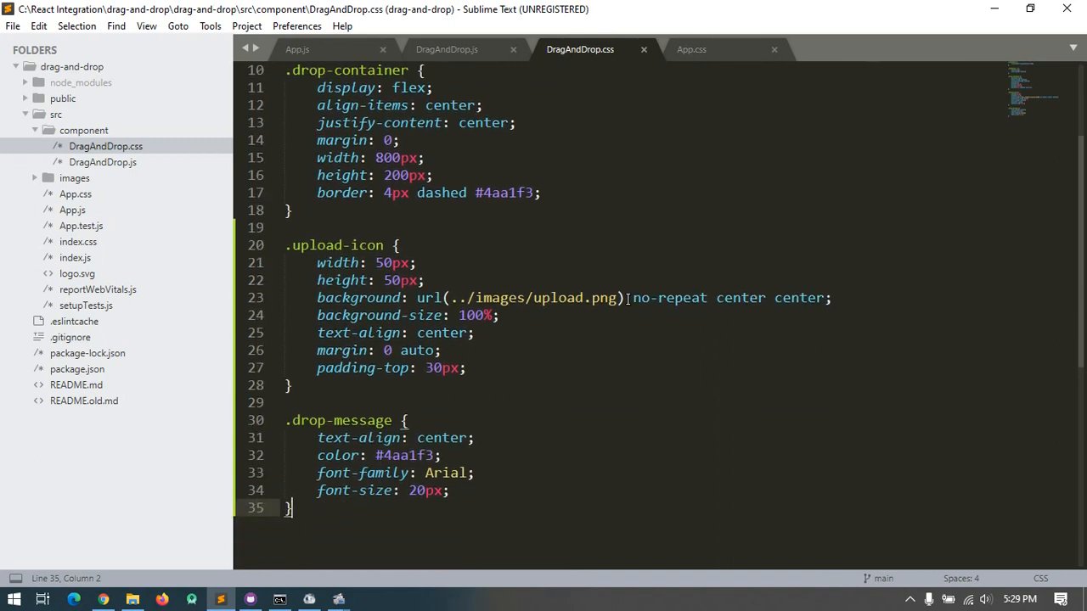
scroll(down, 3)
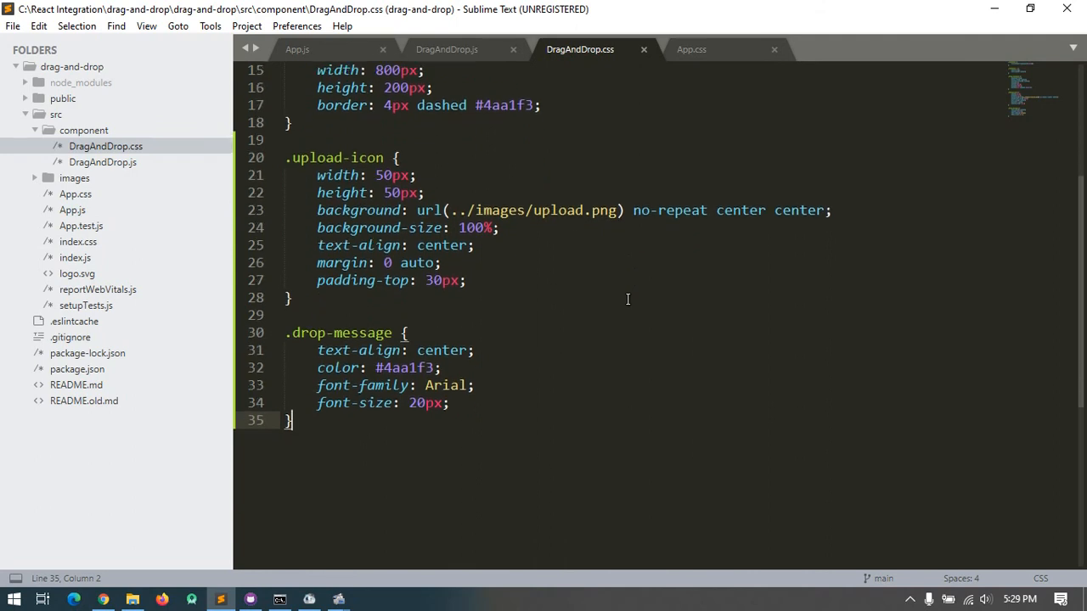
scroll(up, 3)
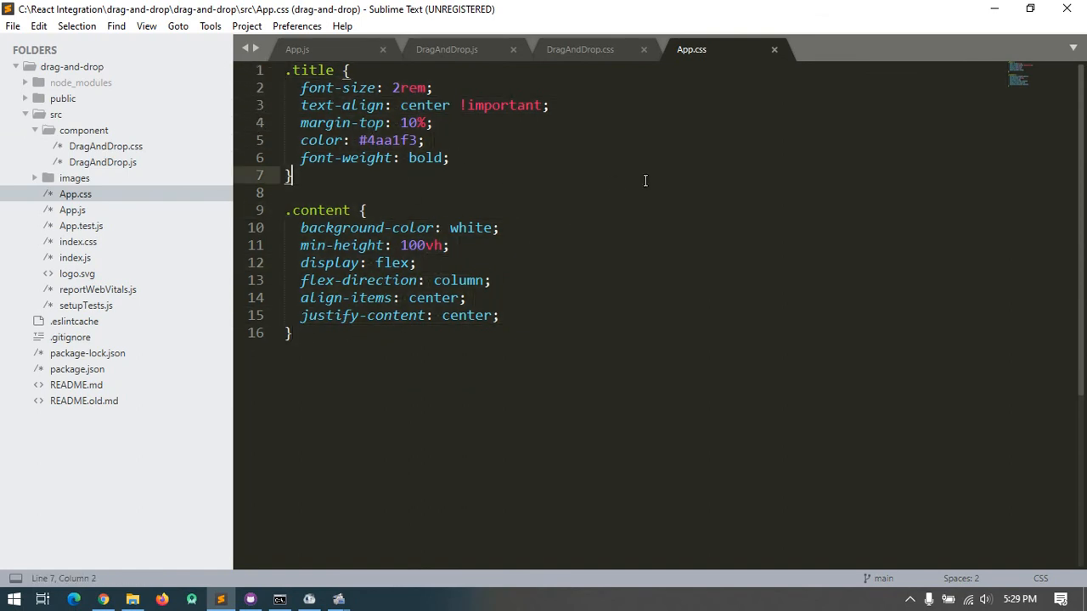
click(105, 598)
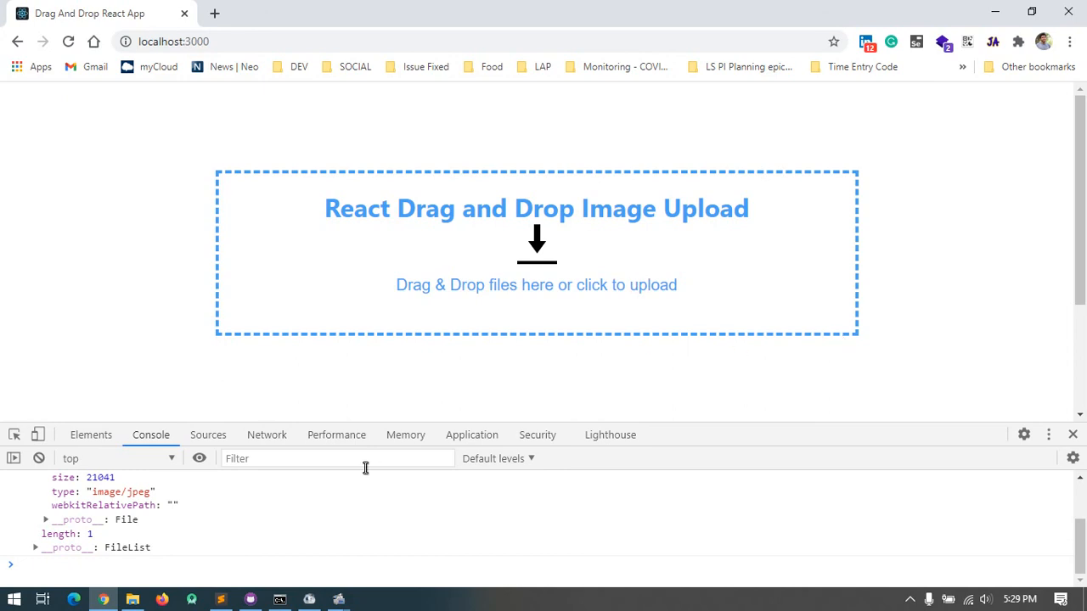
mouse_move(133, 601)
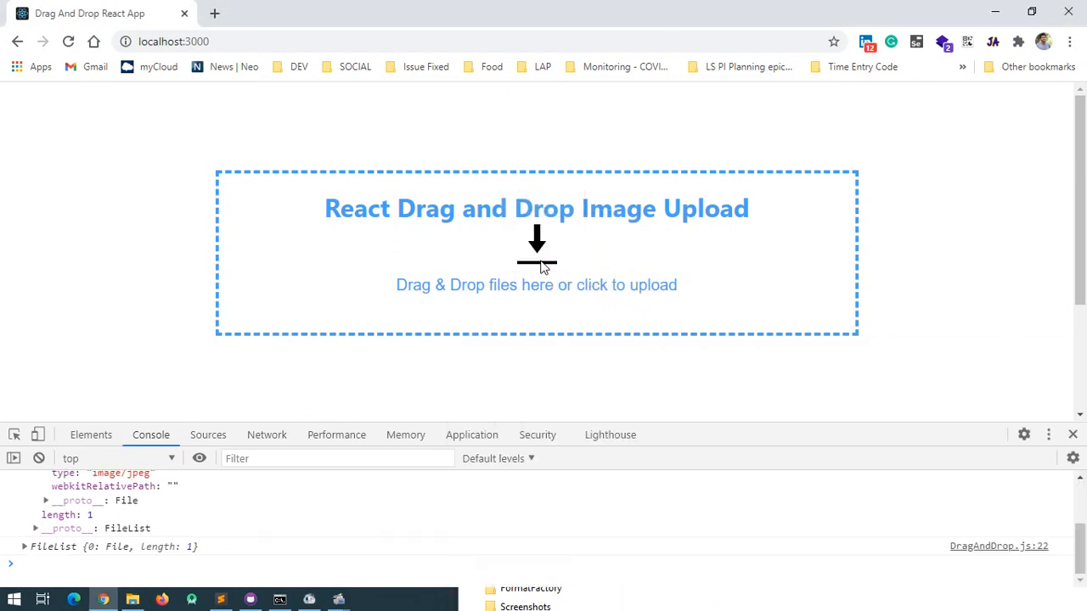
Expand the logged FileList for 41NWF2nIpFL._AC_.jpg, showing size 22666 and type image/jpeg.
click(24, 552)
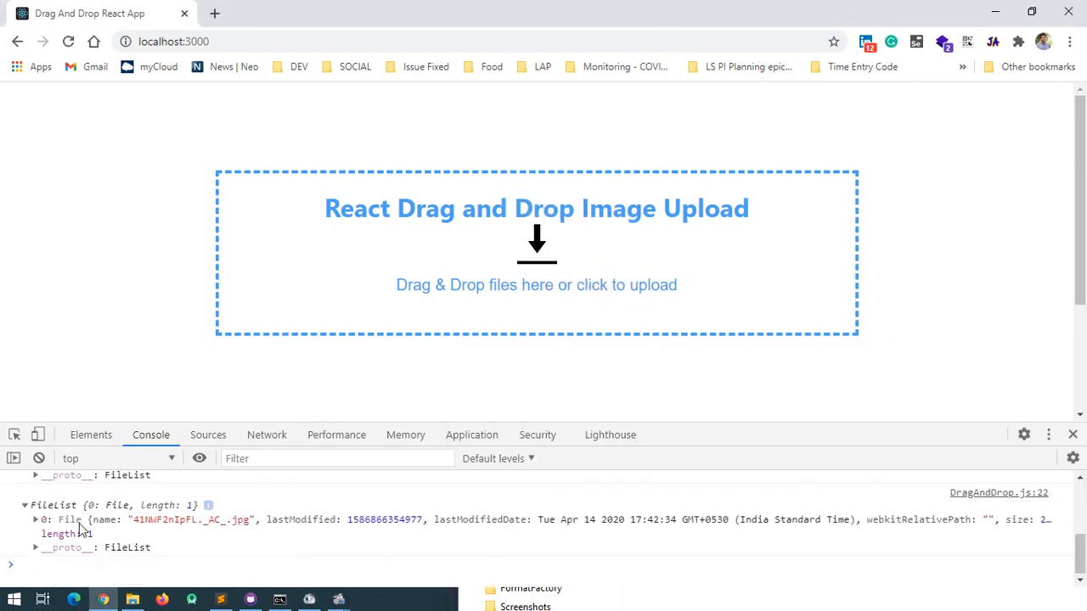
click(36, 519)
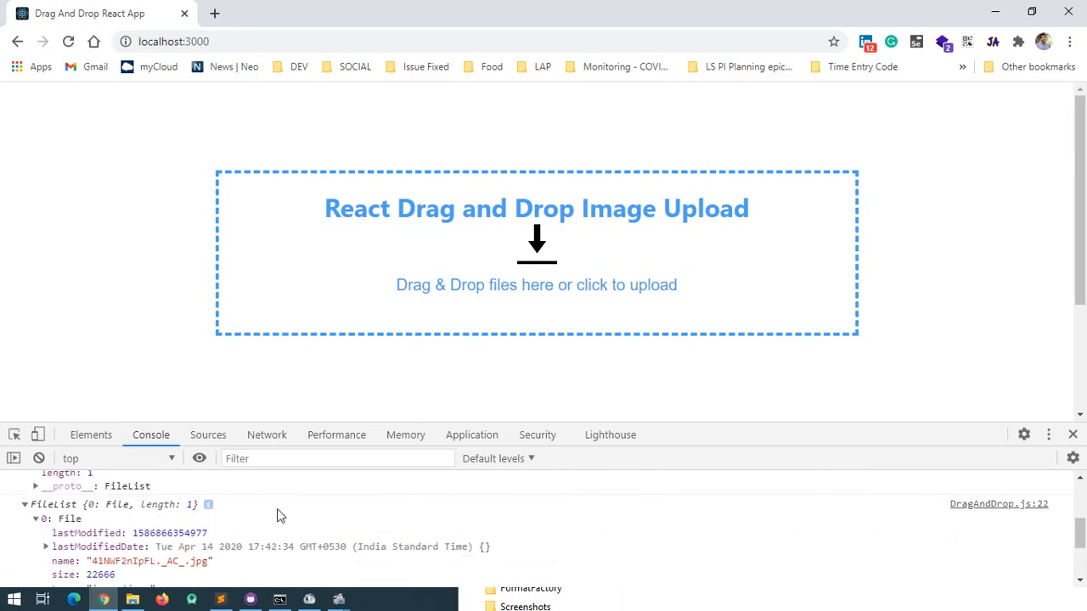
scroll(down, 3)
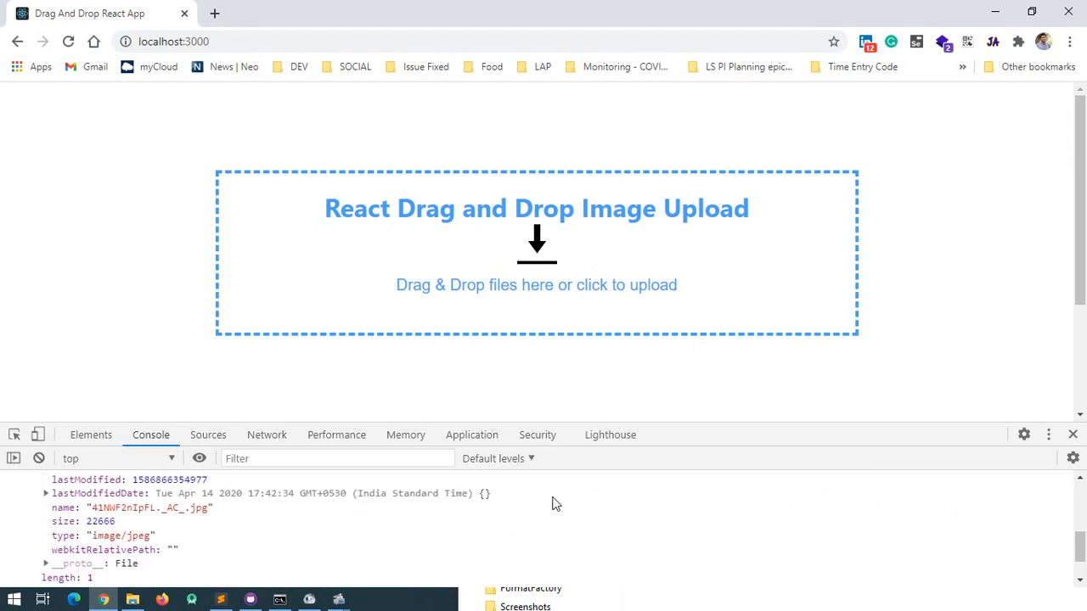